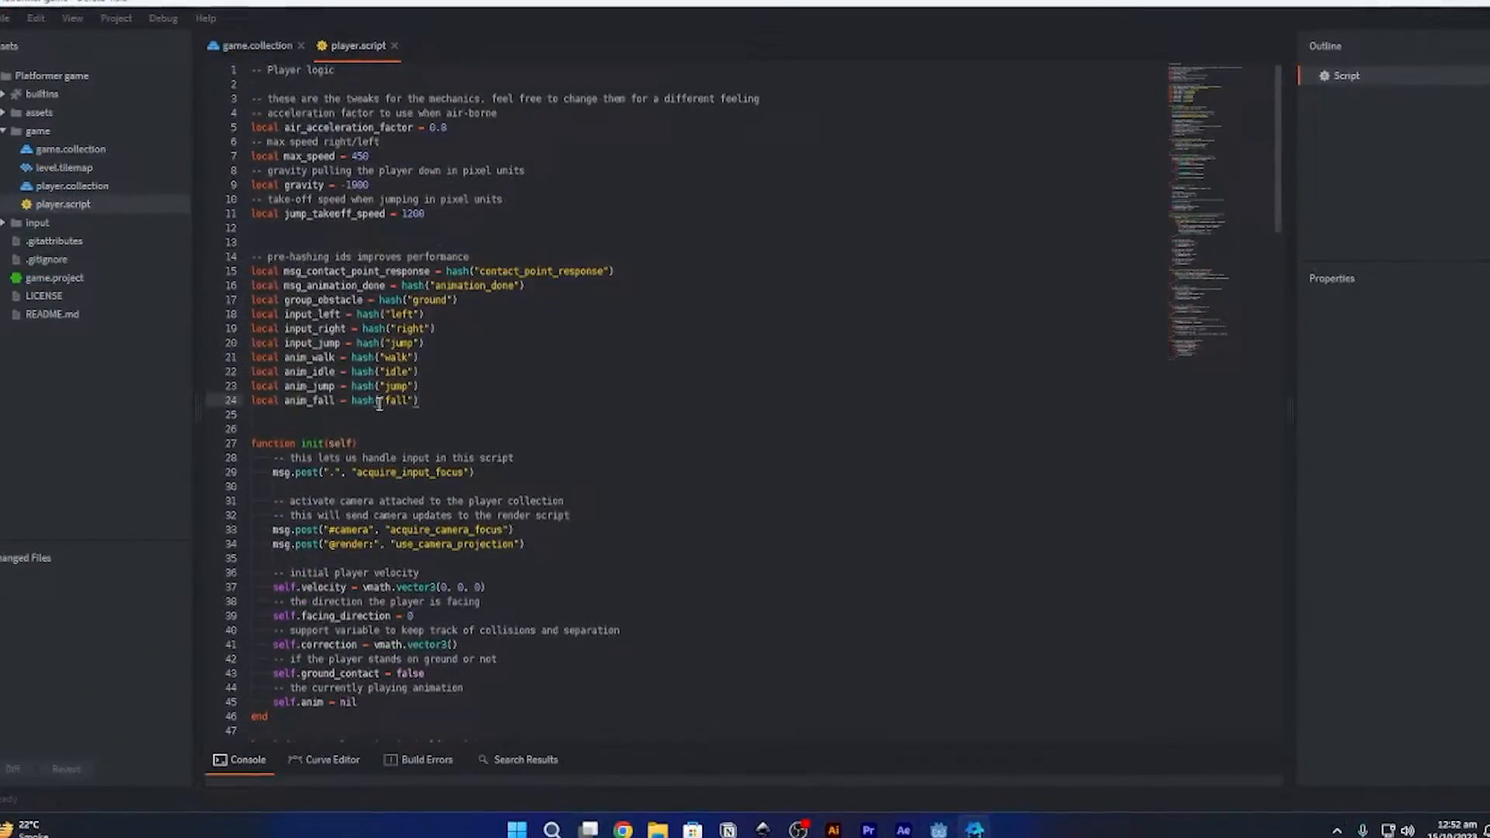
Create a new atlas named player containing Player.png.
scroll(down, 3)
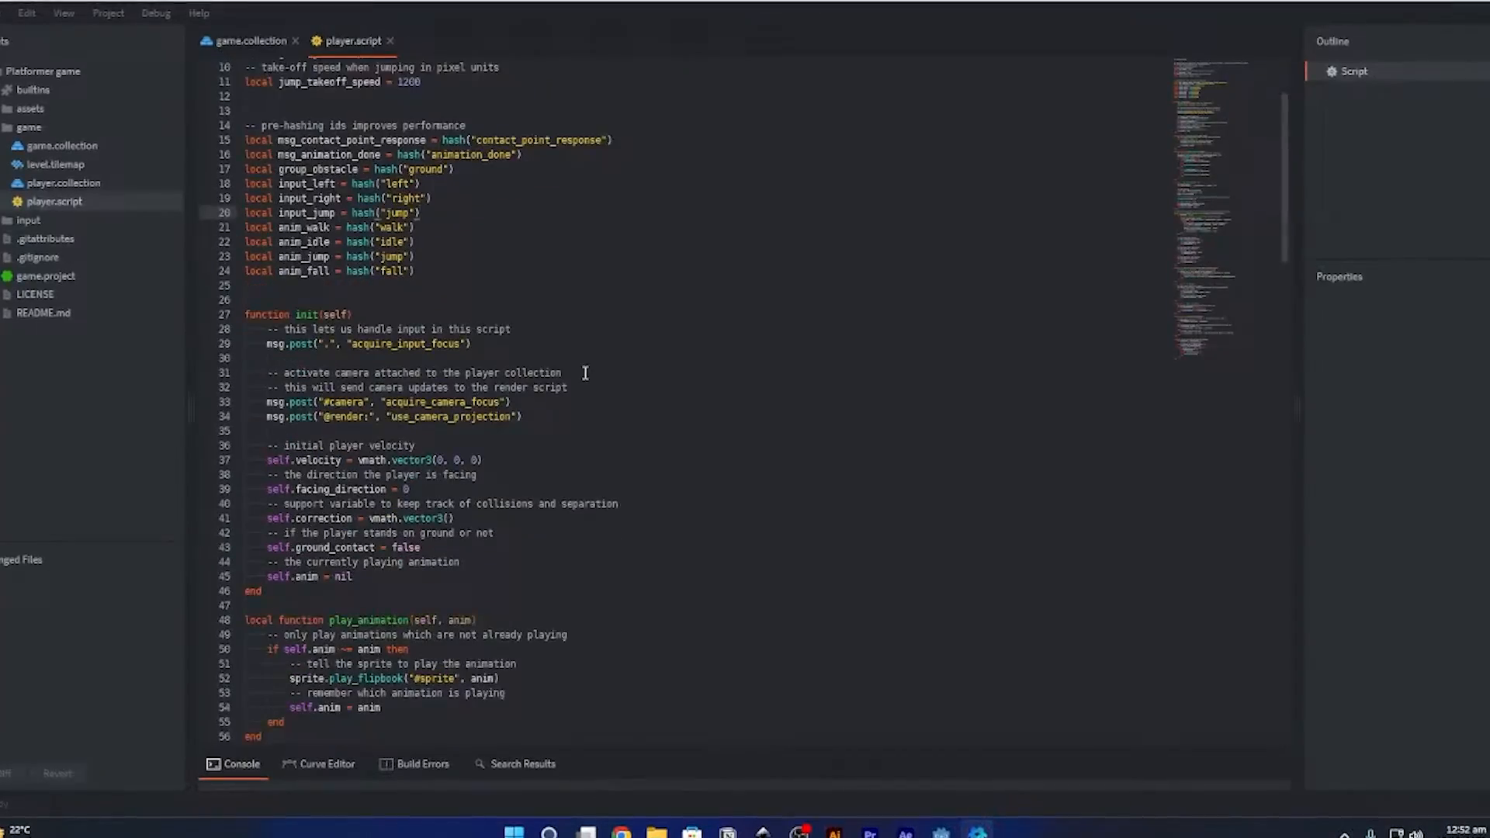
click(250, 36)
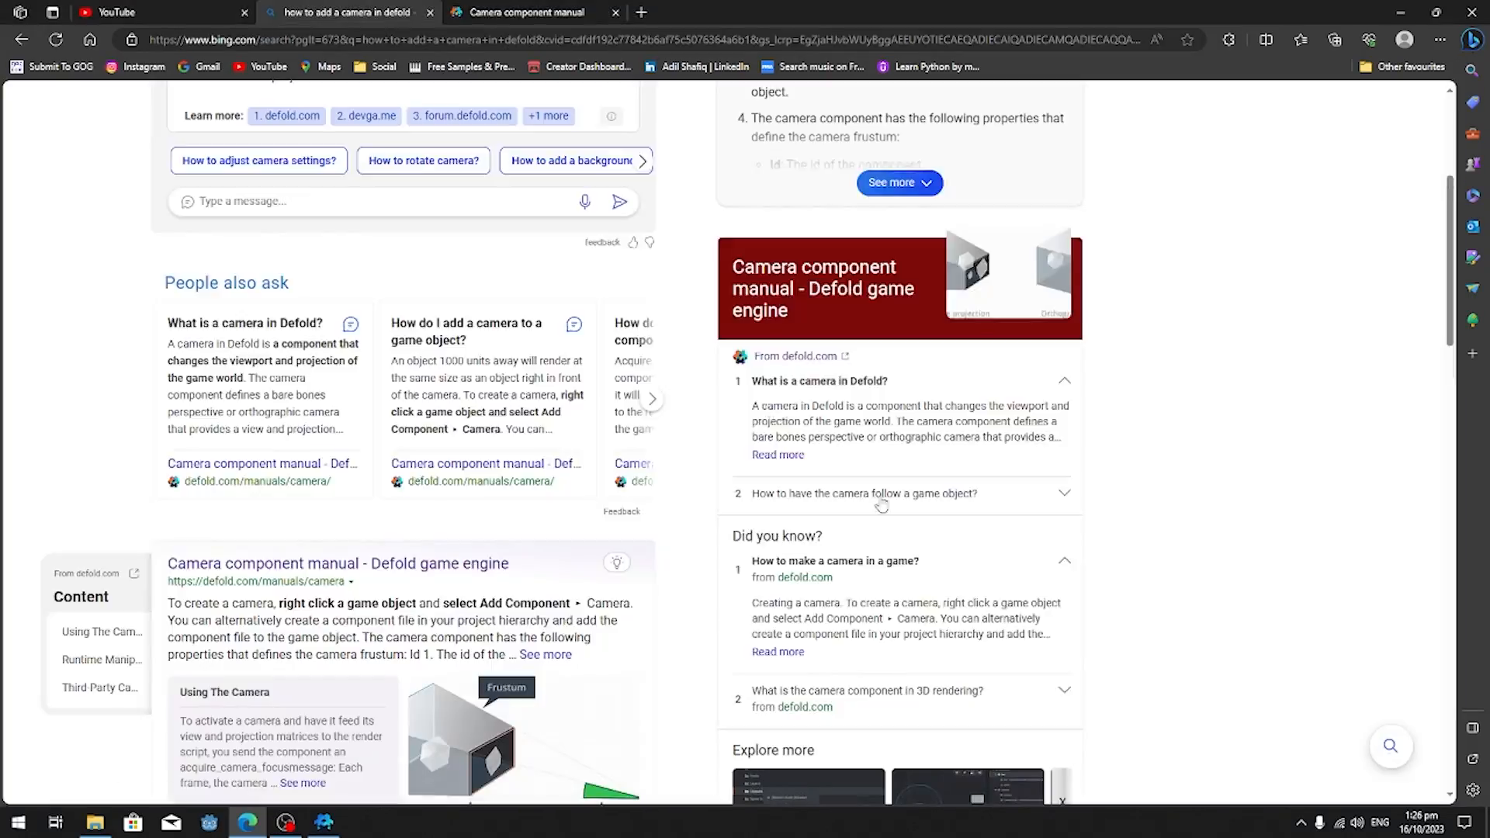
click(147, 12)
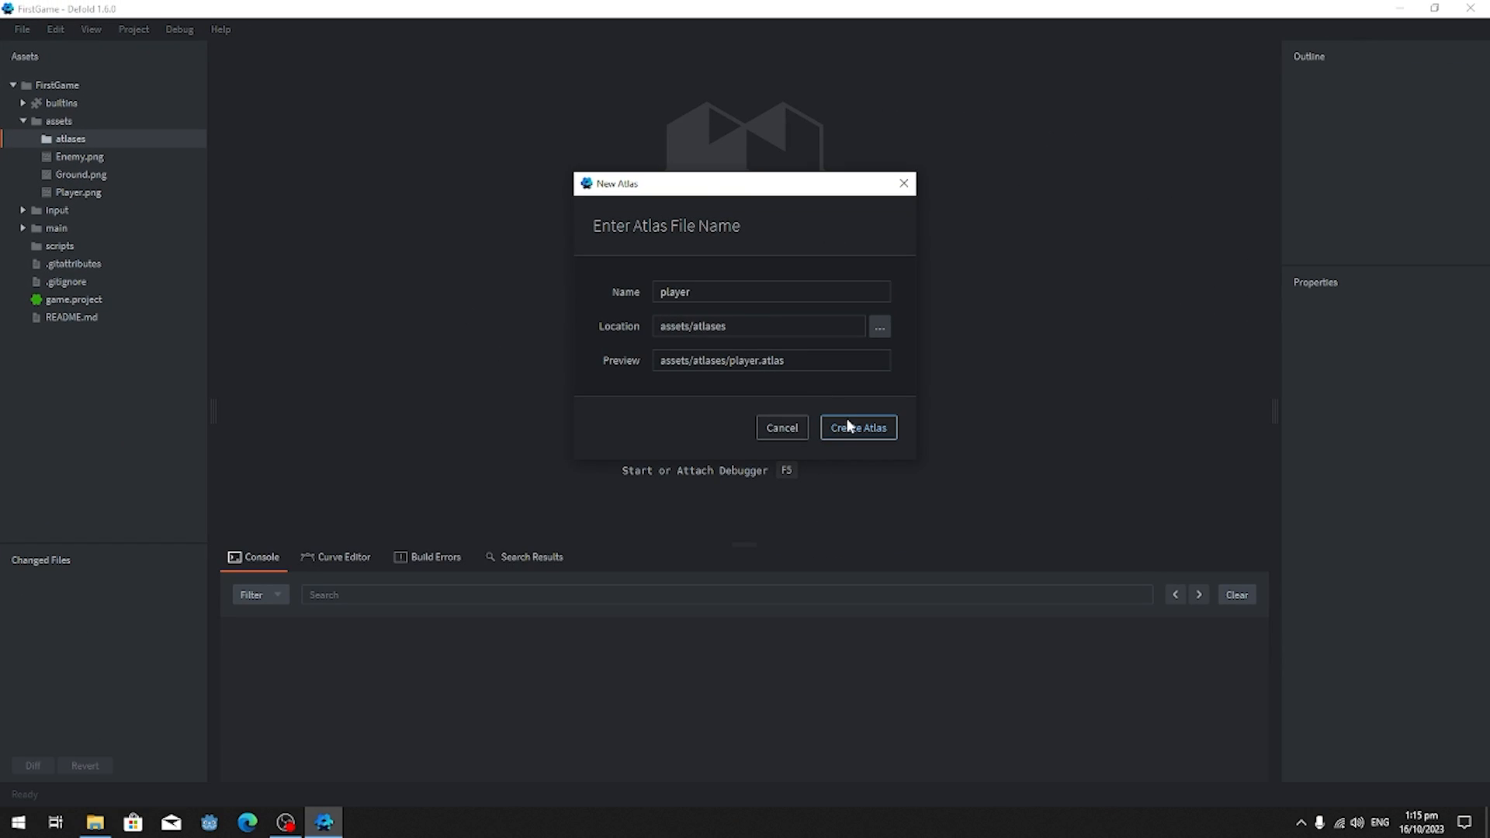
click(856, 429)
text(prebab)
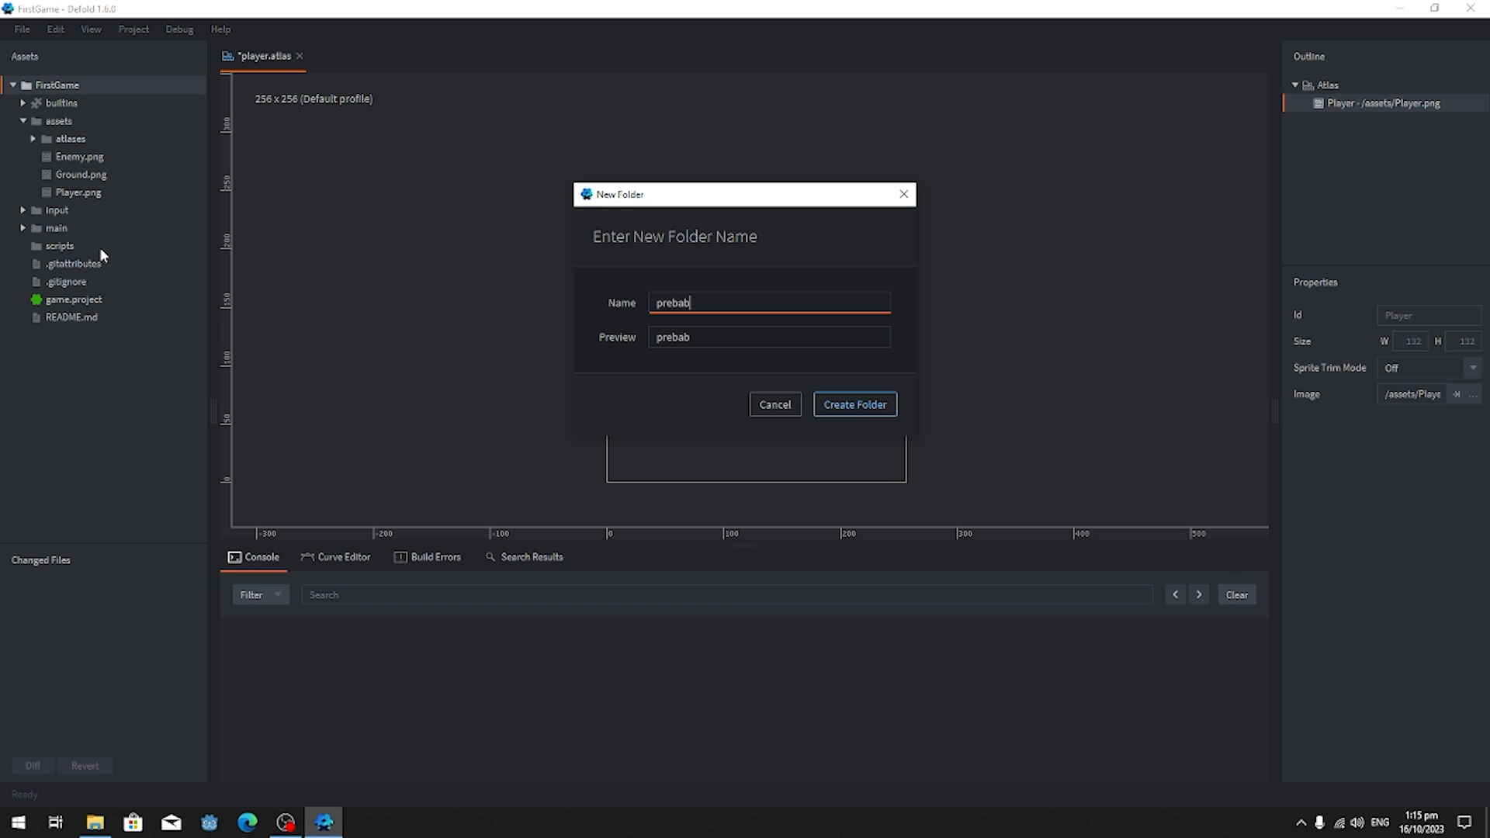
Bind key A to the Left action in game.input_binding and build the game.
click(852, 404)
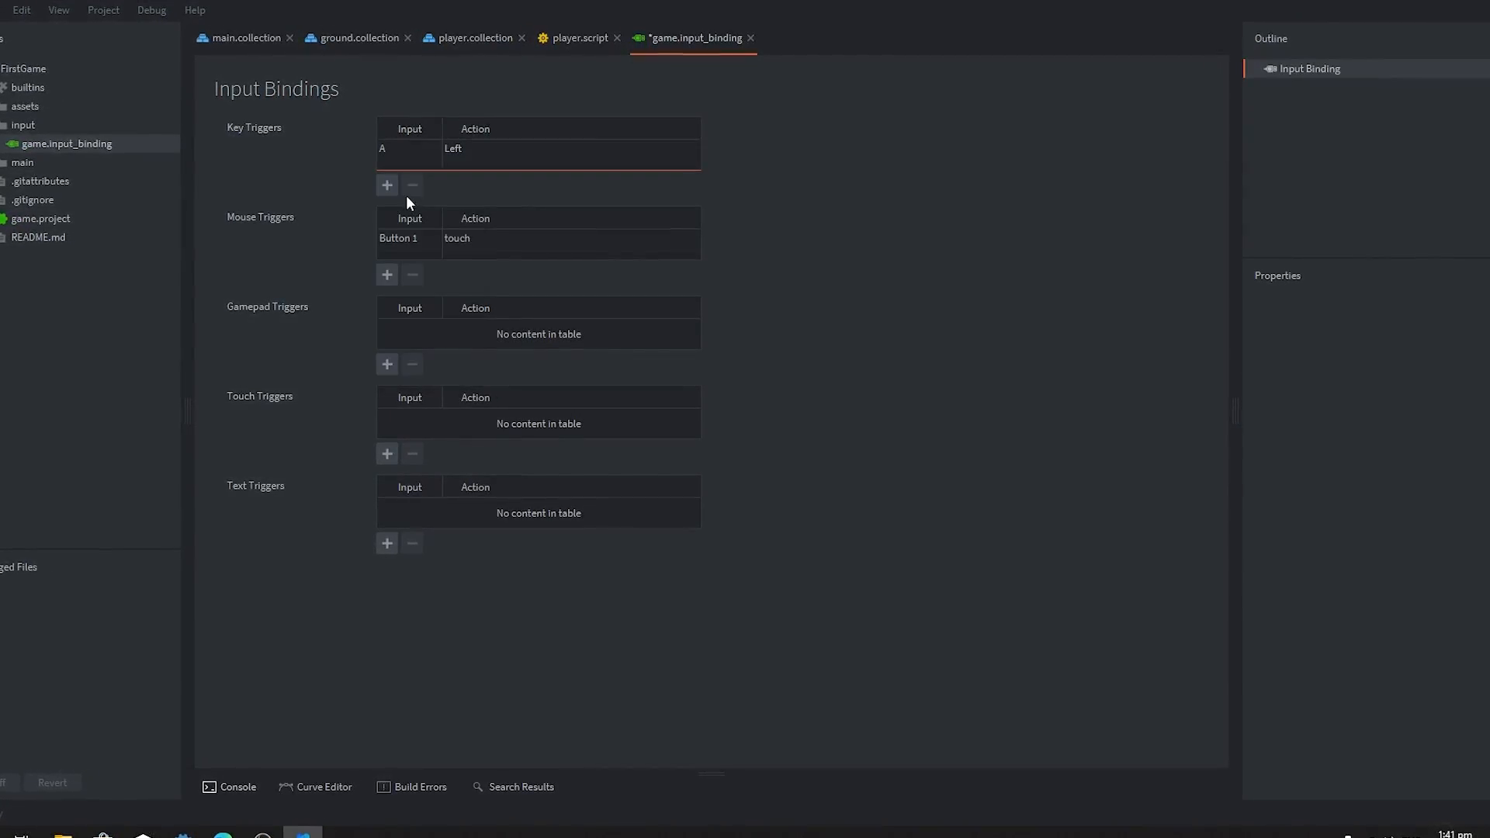
click(575, 38)
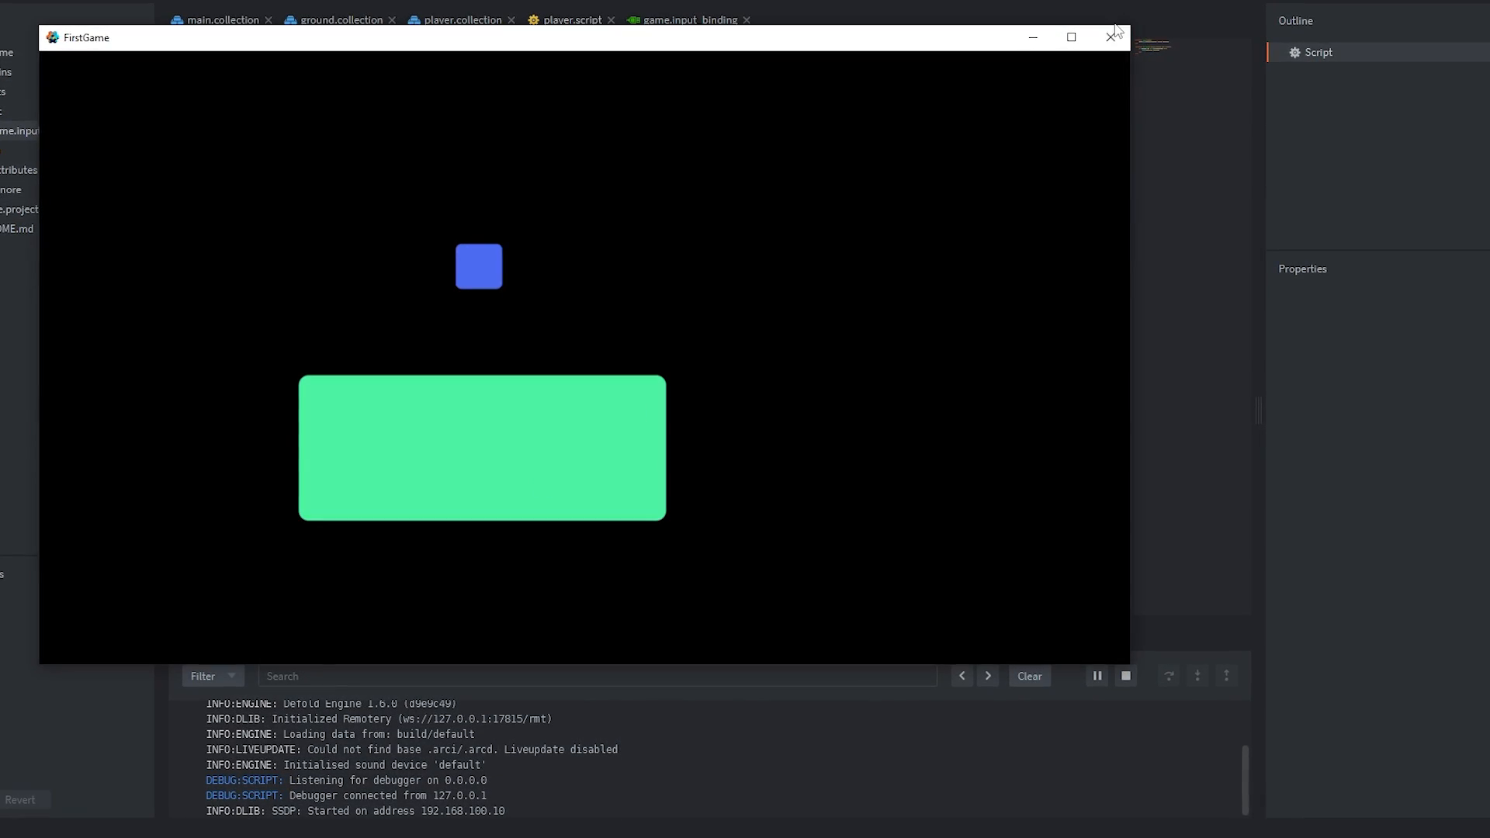
Build and run the game so the blue player appears above the green ground.
click(1111, 37)
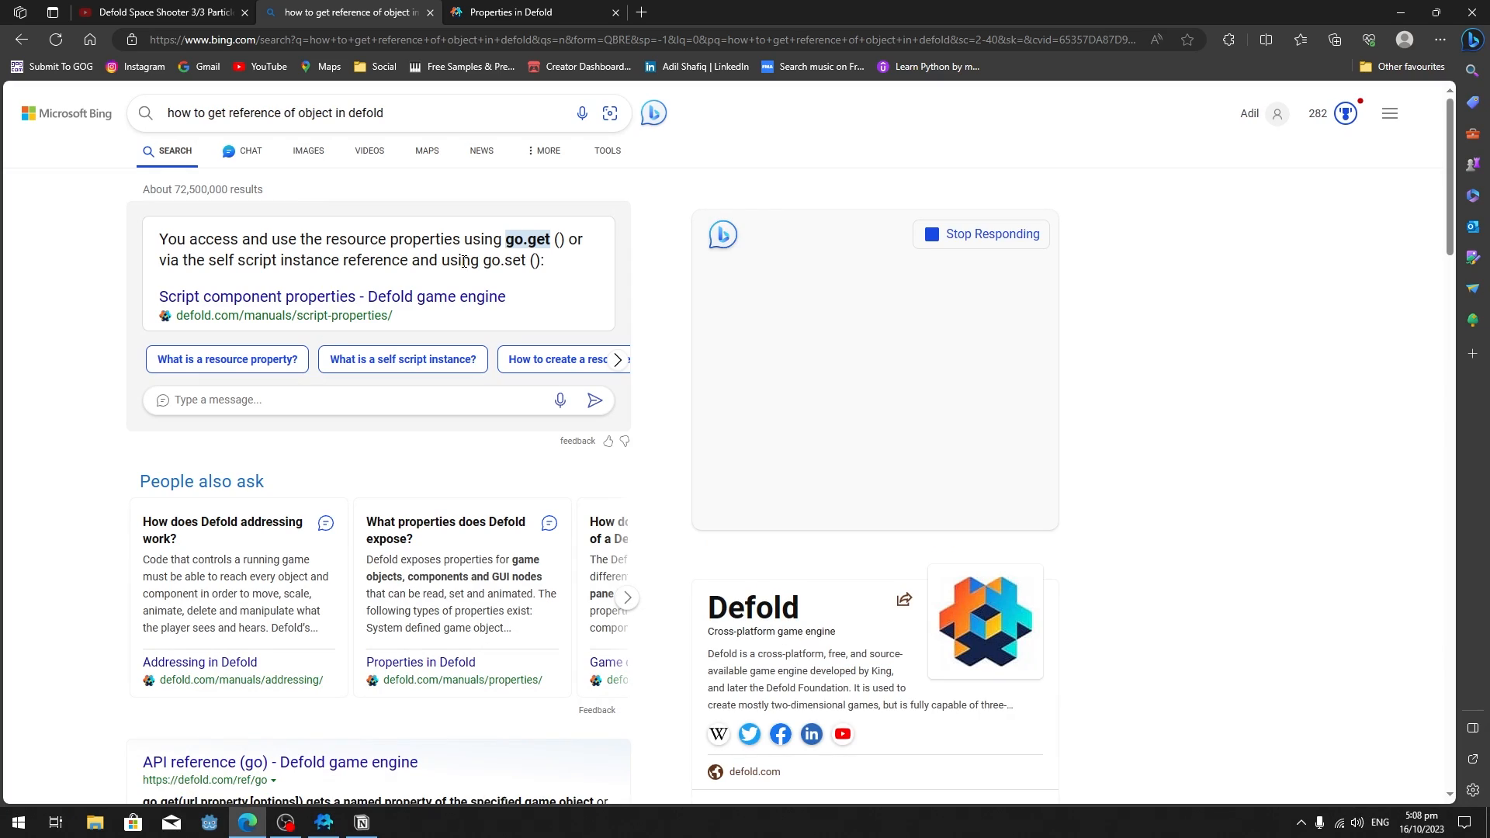
Return to Defold and rebuild with the ground spanning the full bottom edge.
click(359, 822)
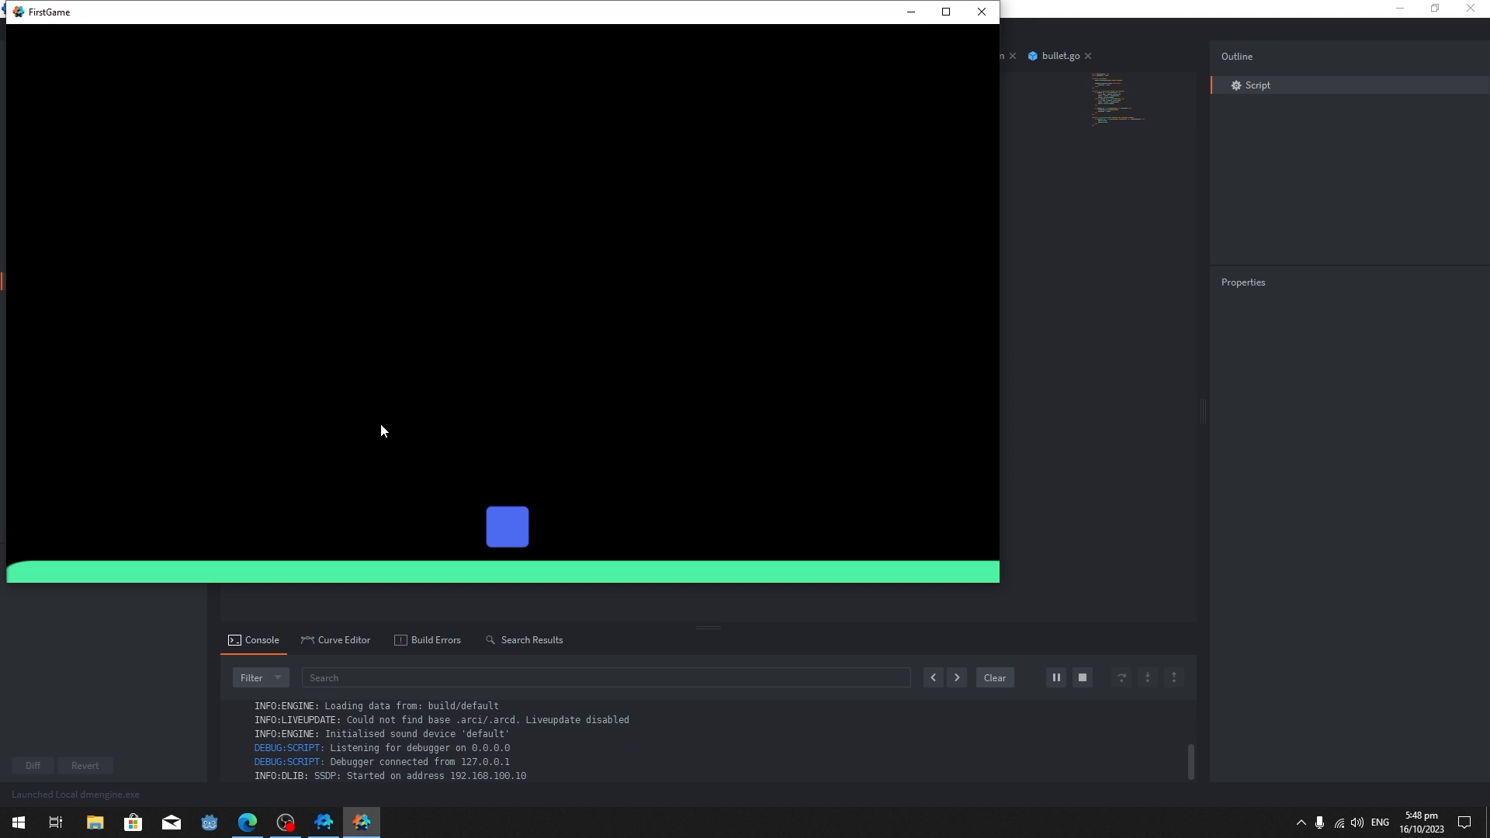